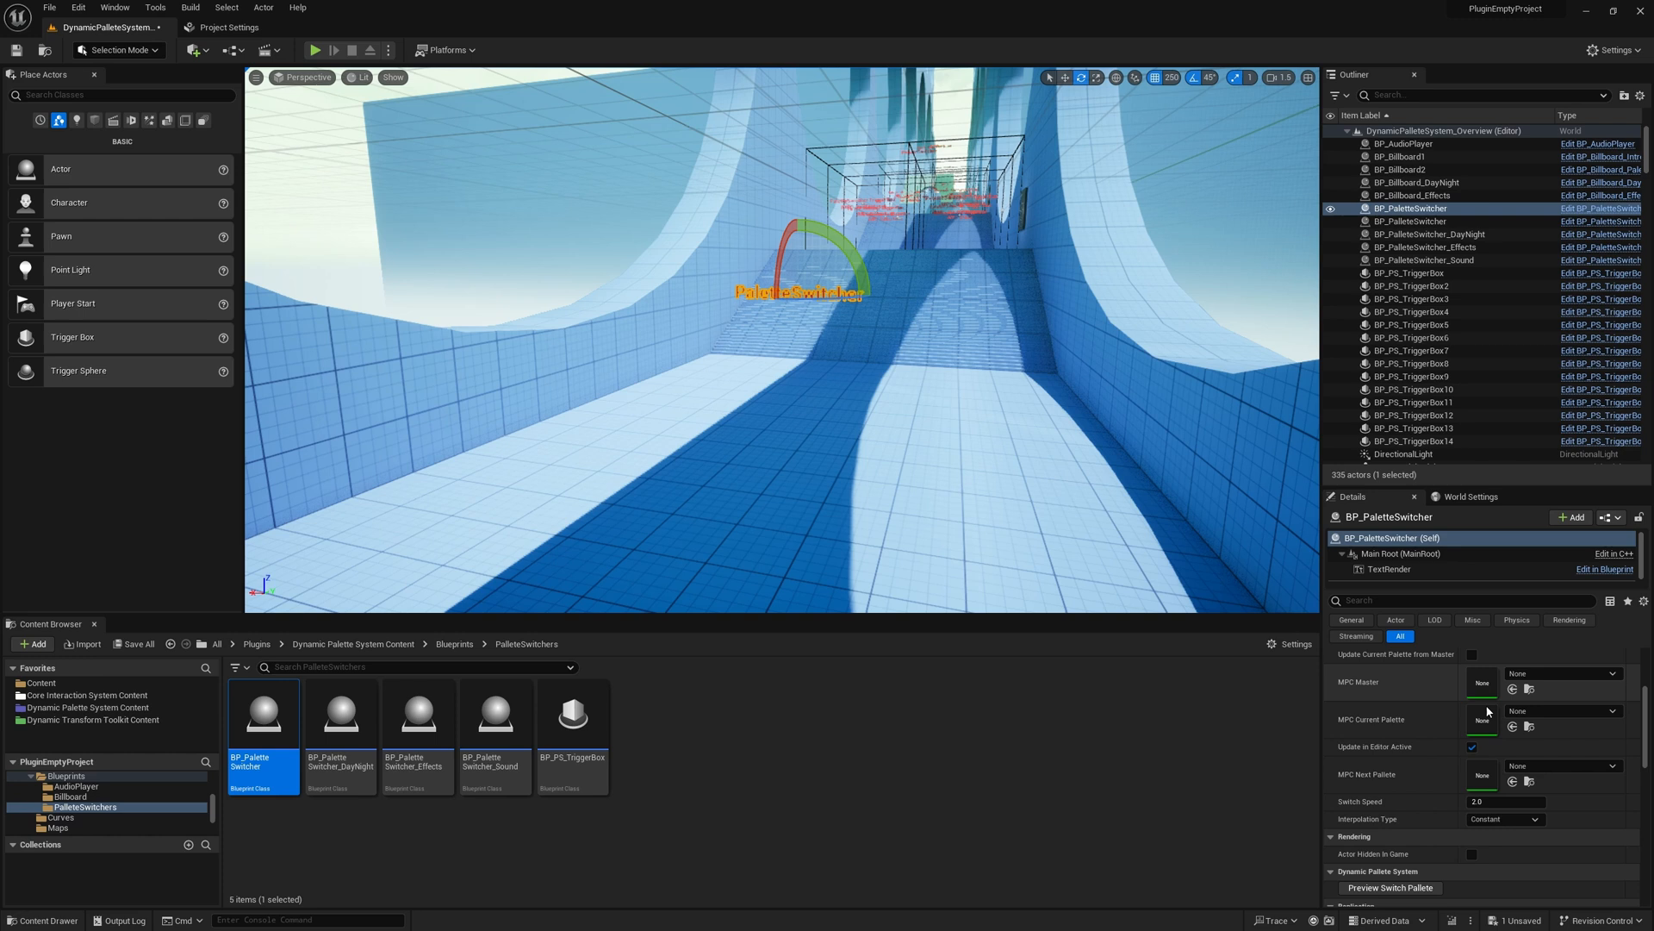
Step: Assign MPC_Master to the palette switcher's master palette slot alongside MPC_New
{"action": "left_click", "coordinate": [1612, 674]}
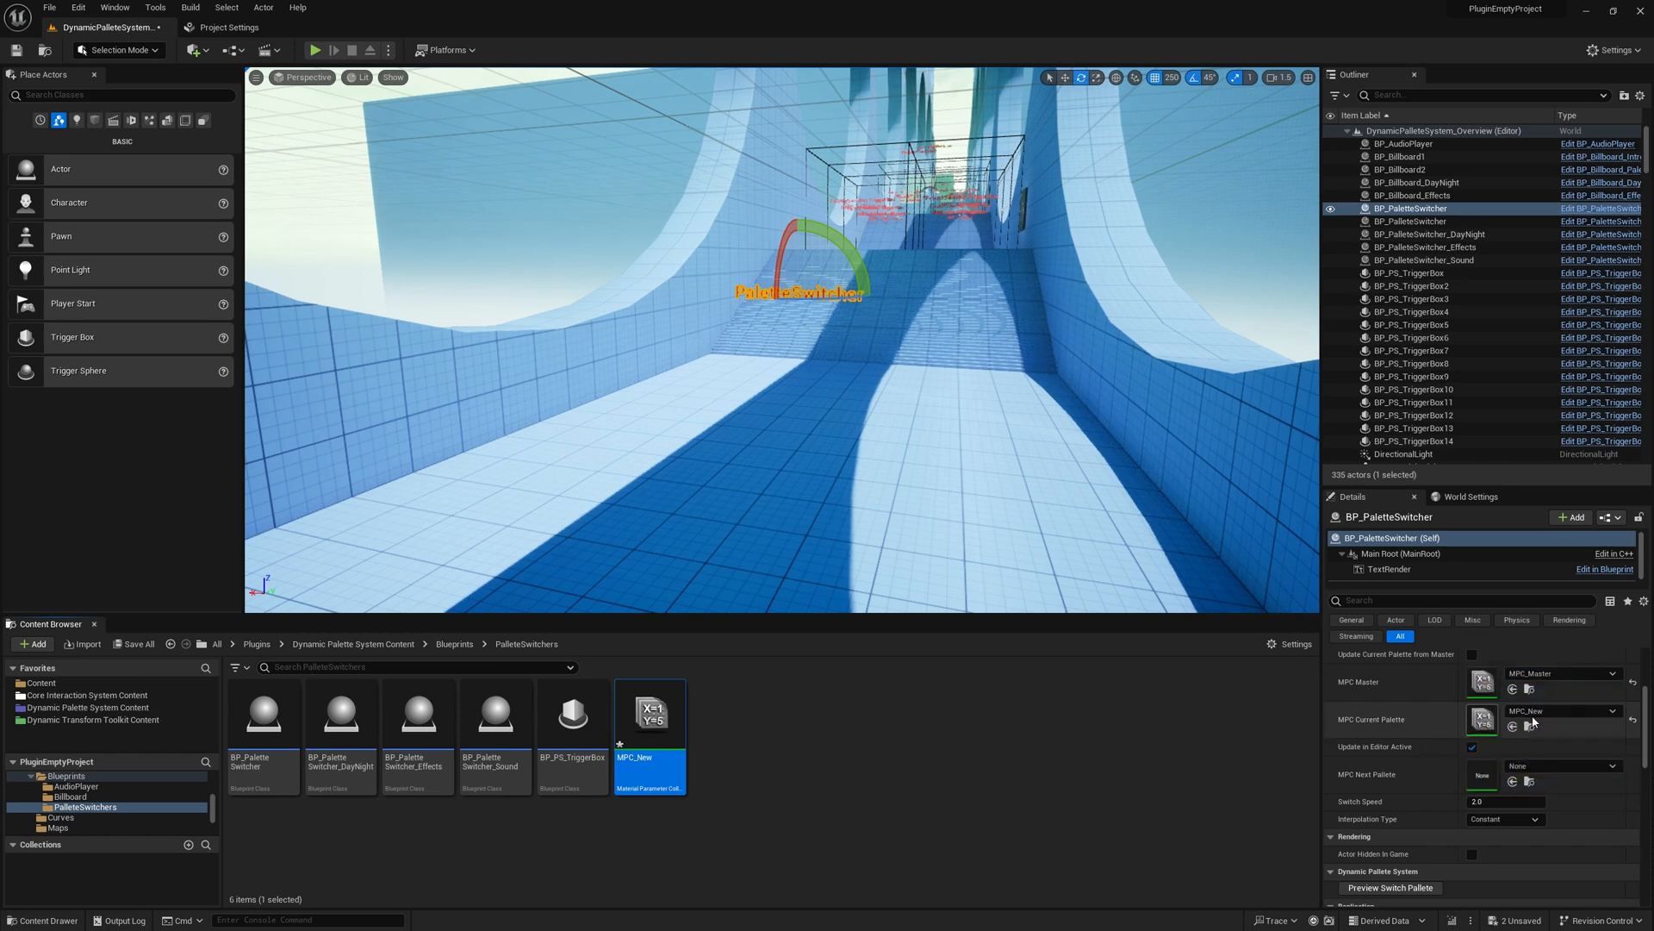
Step: Set MPC_New's PrimaryColor to light green and ZenithColor to pink so the level recolours
{"action": "double_click", "coordinate": [648, 712]}
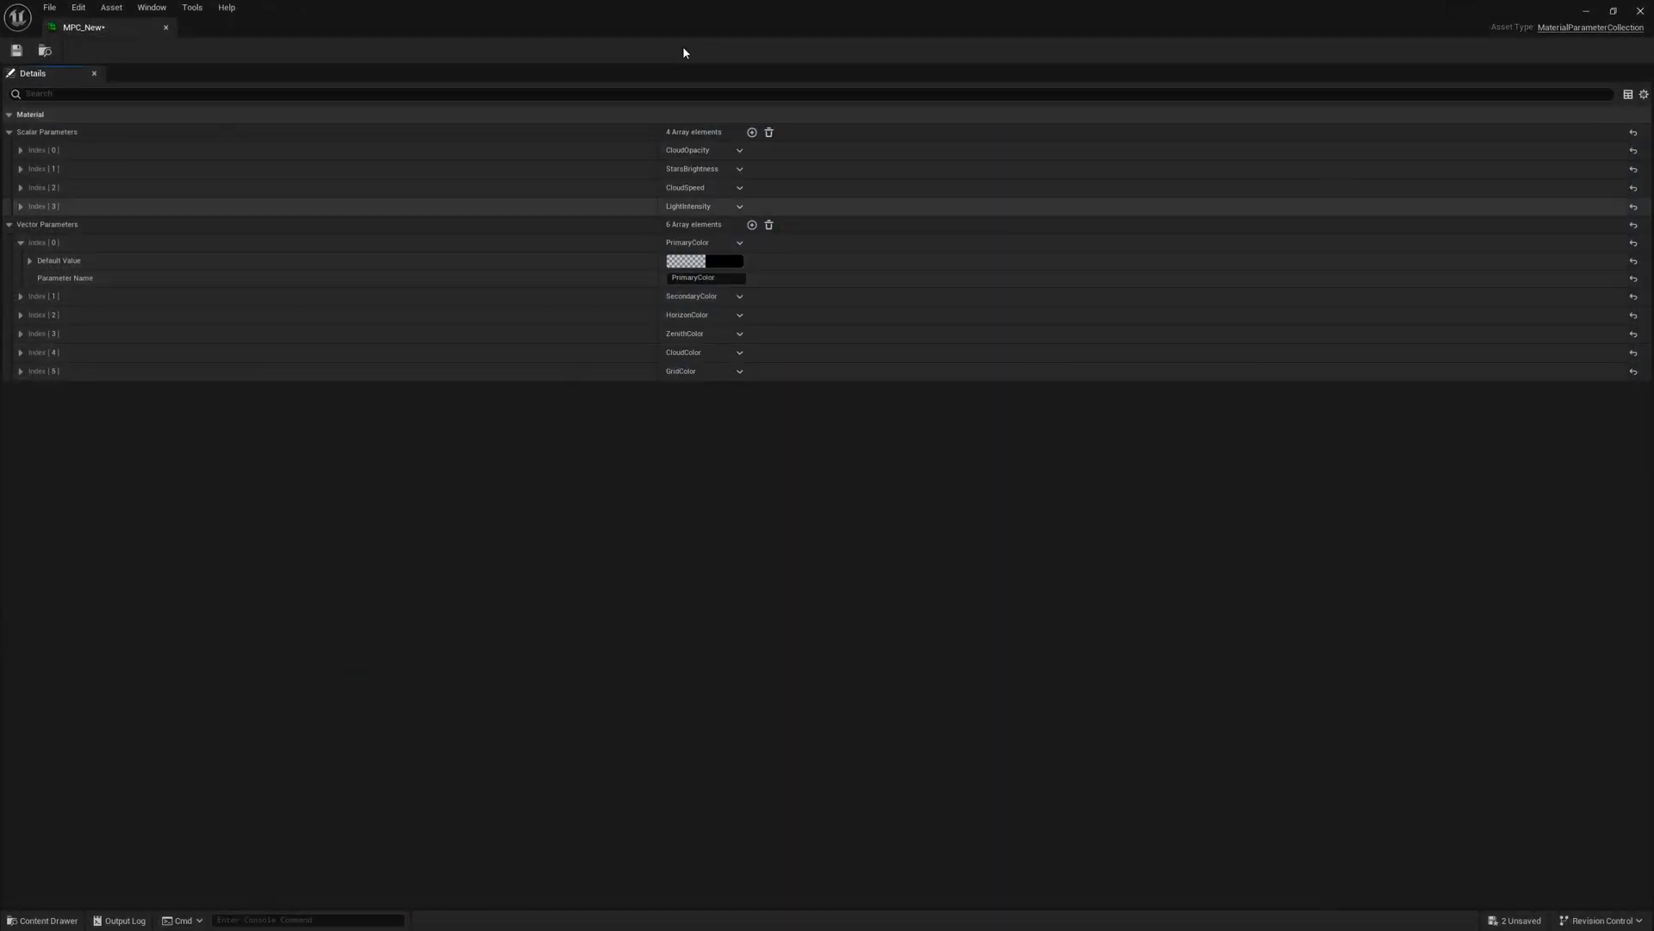
{"action": "mouse_move", "coordinate": [693, 341]}
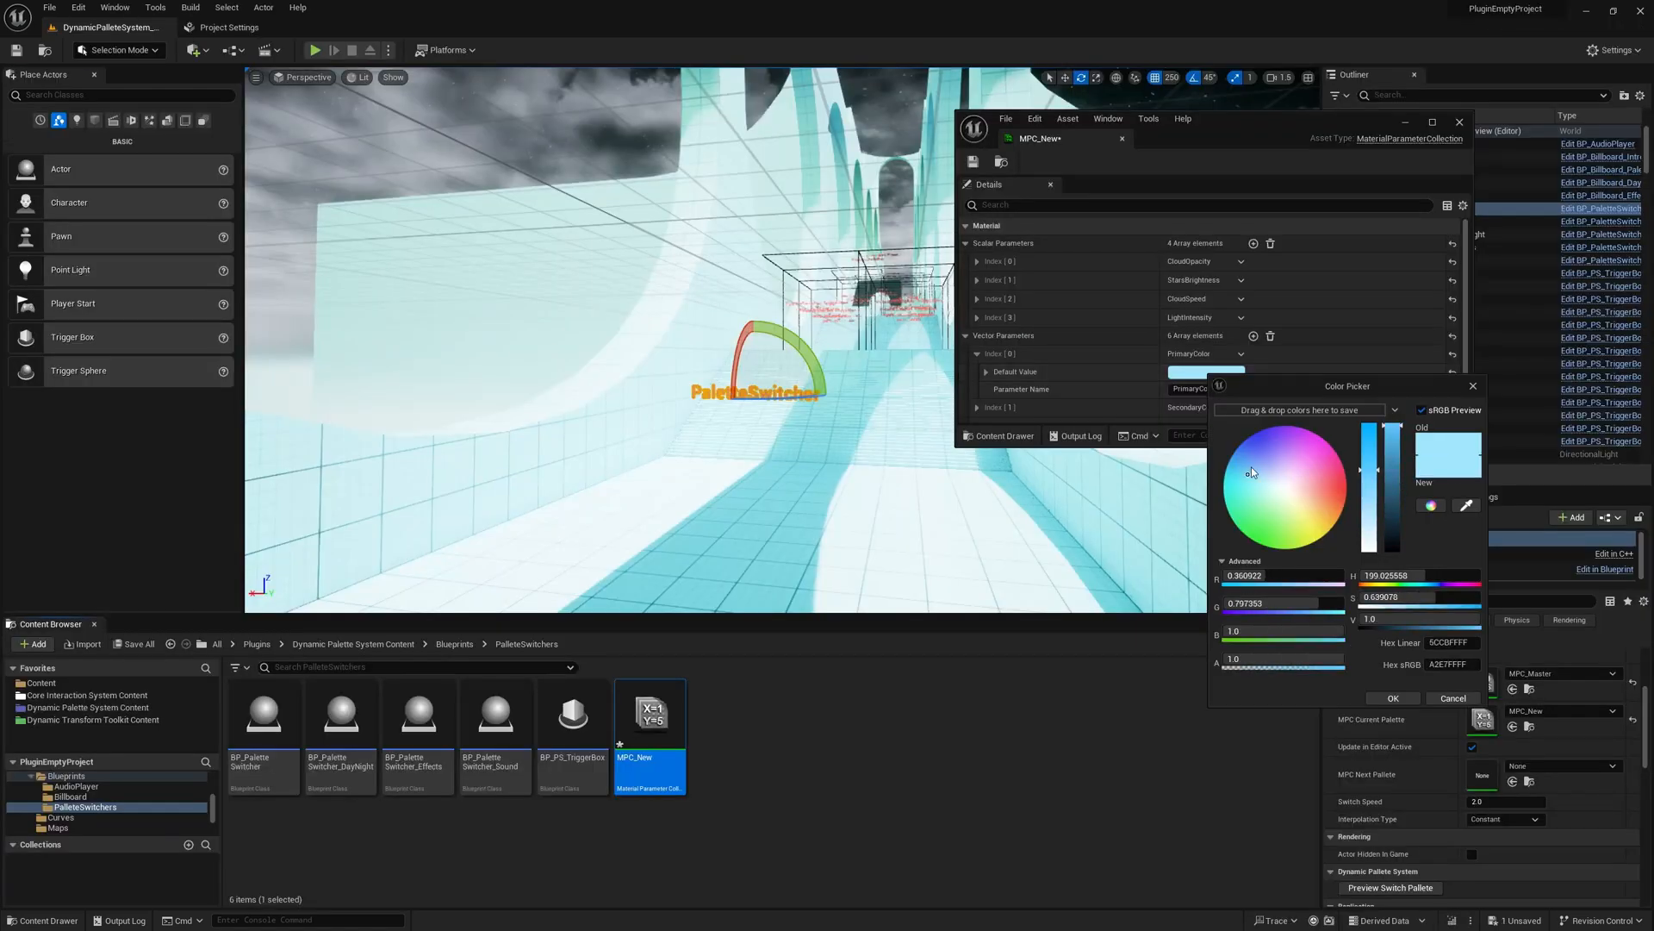
{"action": "left_click", "coordinate": [1258, 501]}
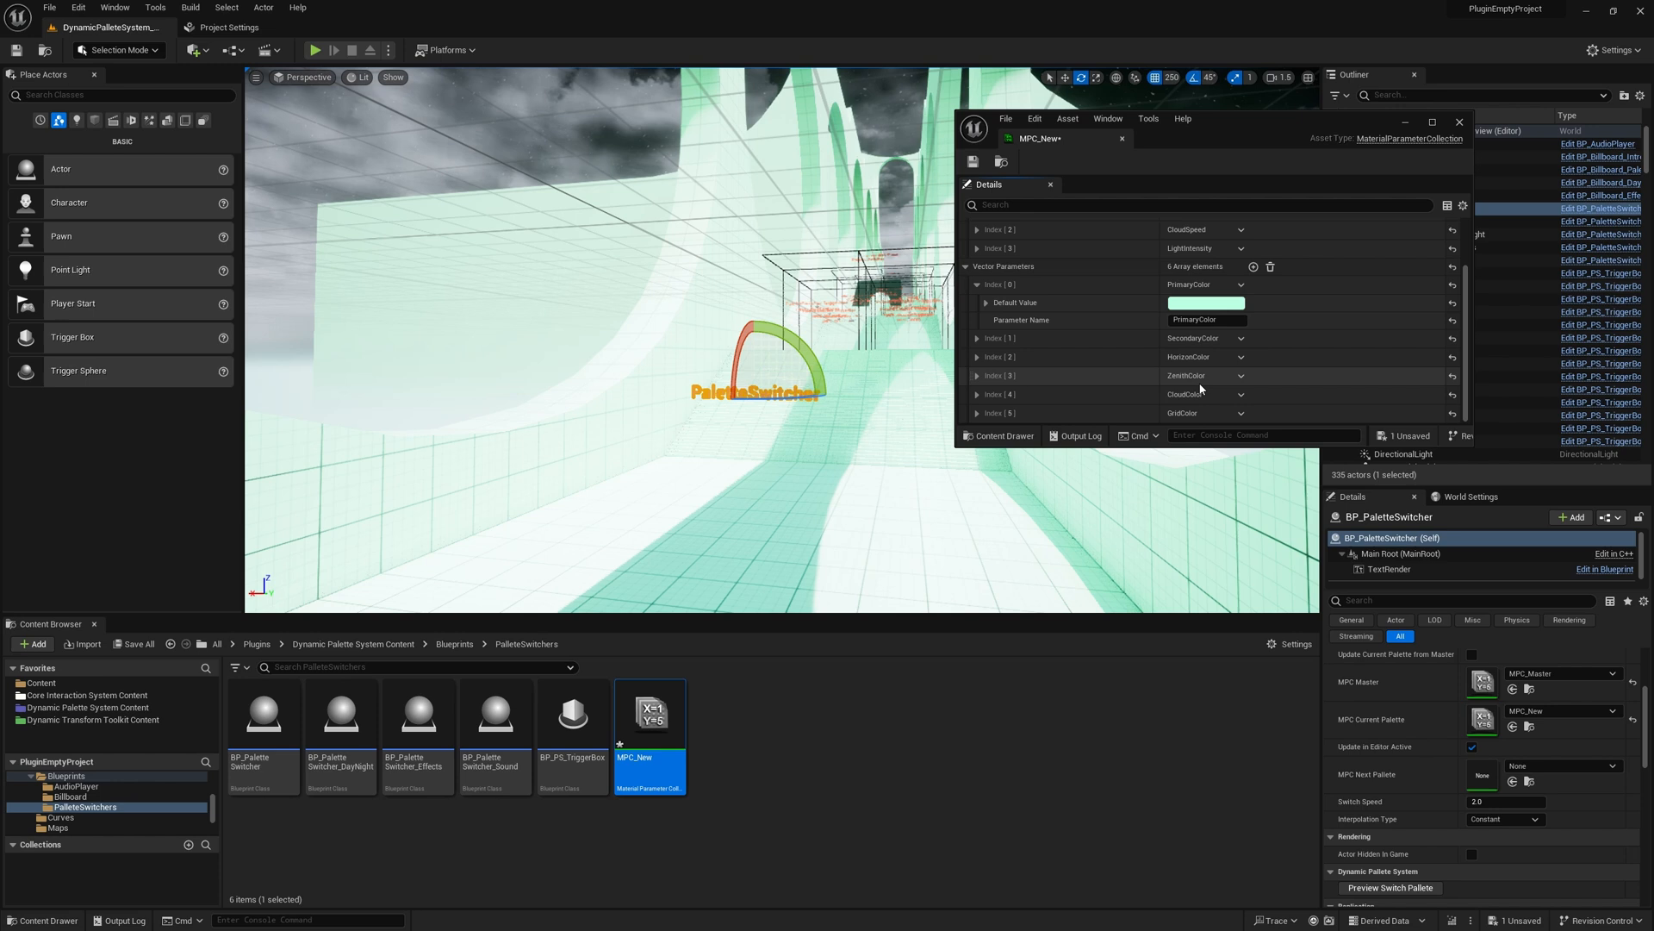
{"action": "left_click", "coordinate": [1205, 376]}
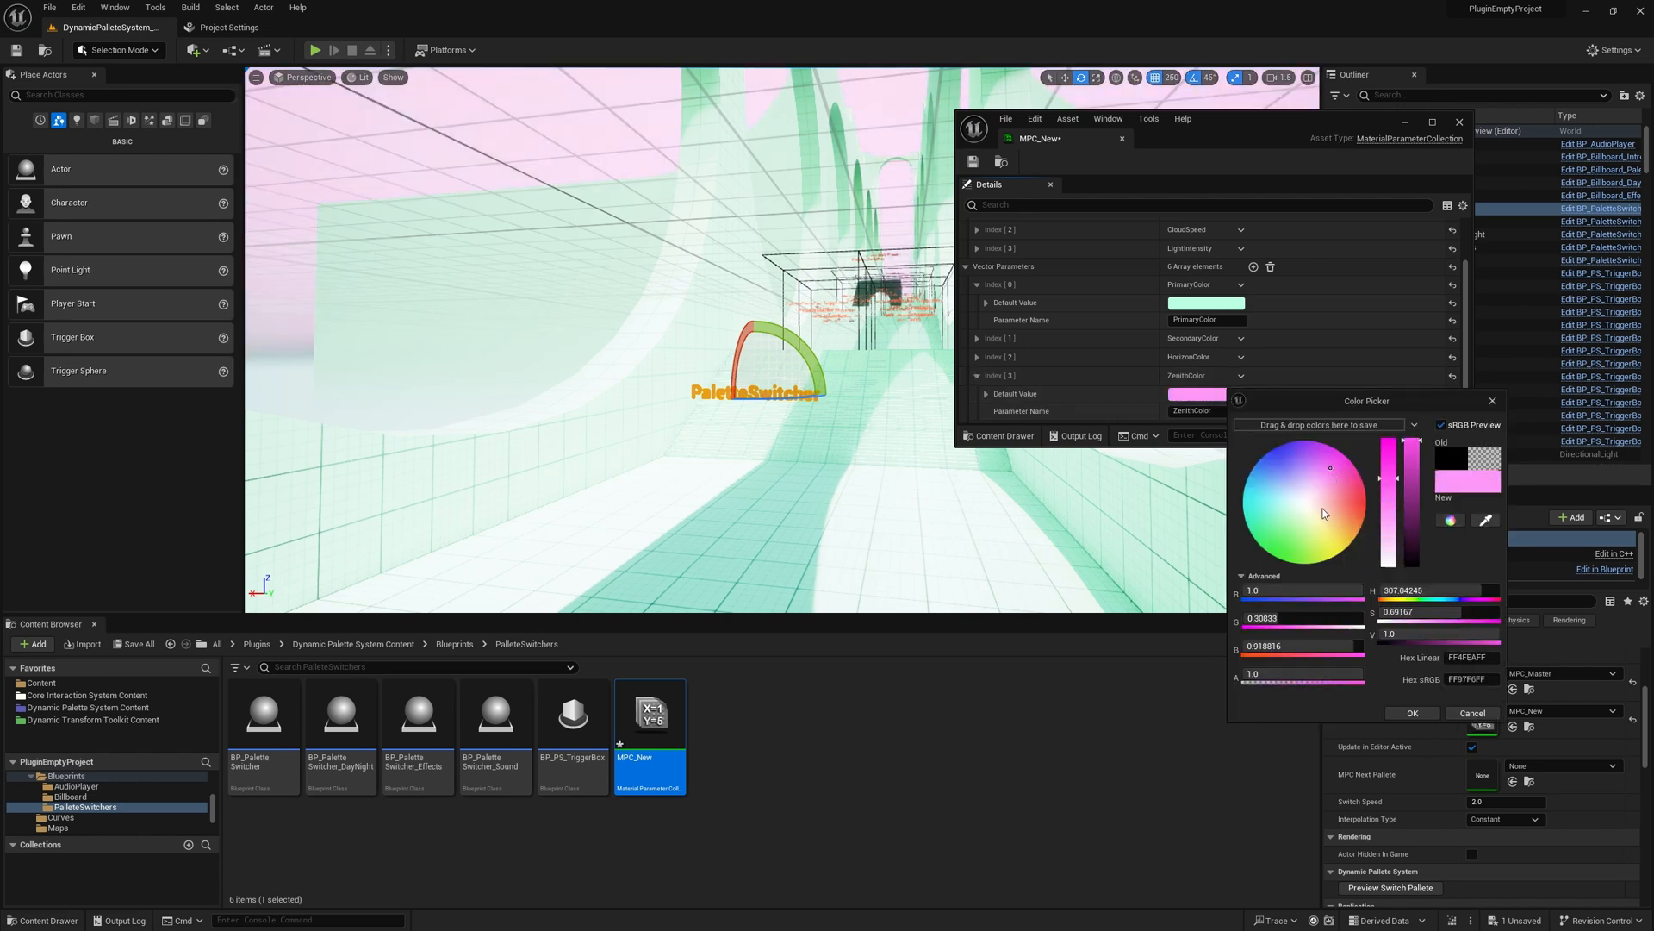
{"action": "left_click", "coordinate": [1272, 500]}
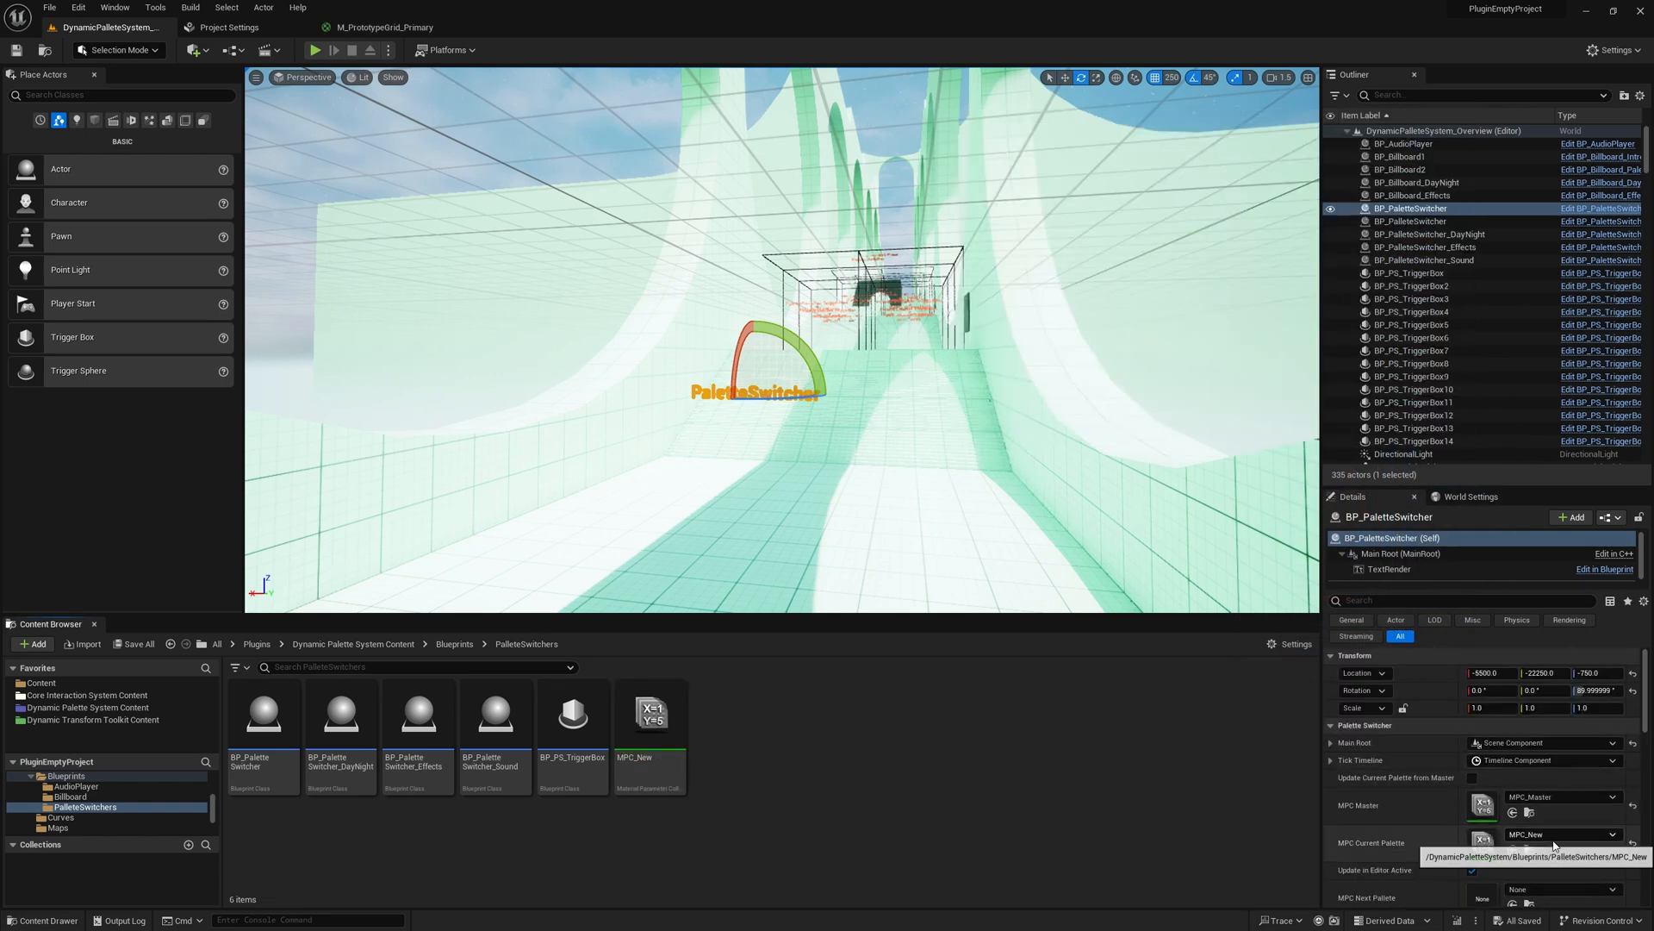
Step: Switch the current palette to the night collection and show the trigger box's Switch Palette logic
{"action": "left_click", "coordinate": [1558, 834]}
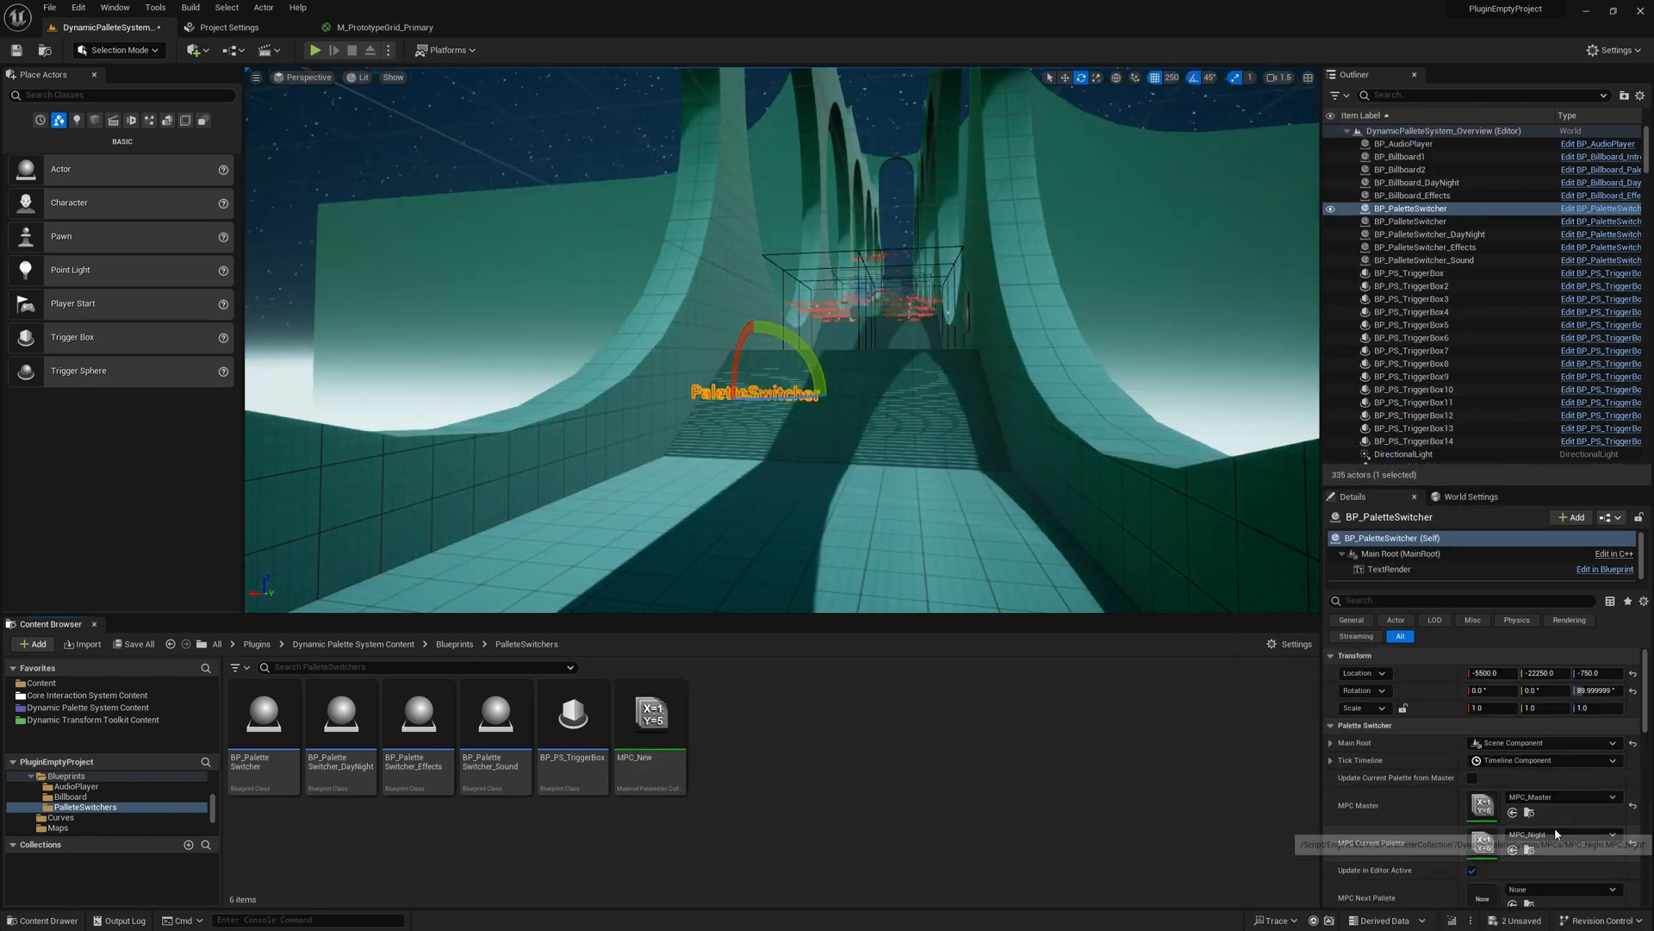
{"action": "left_click", "coordinate": [1560, 834]}
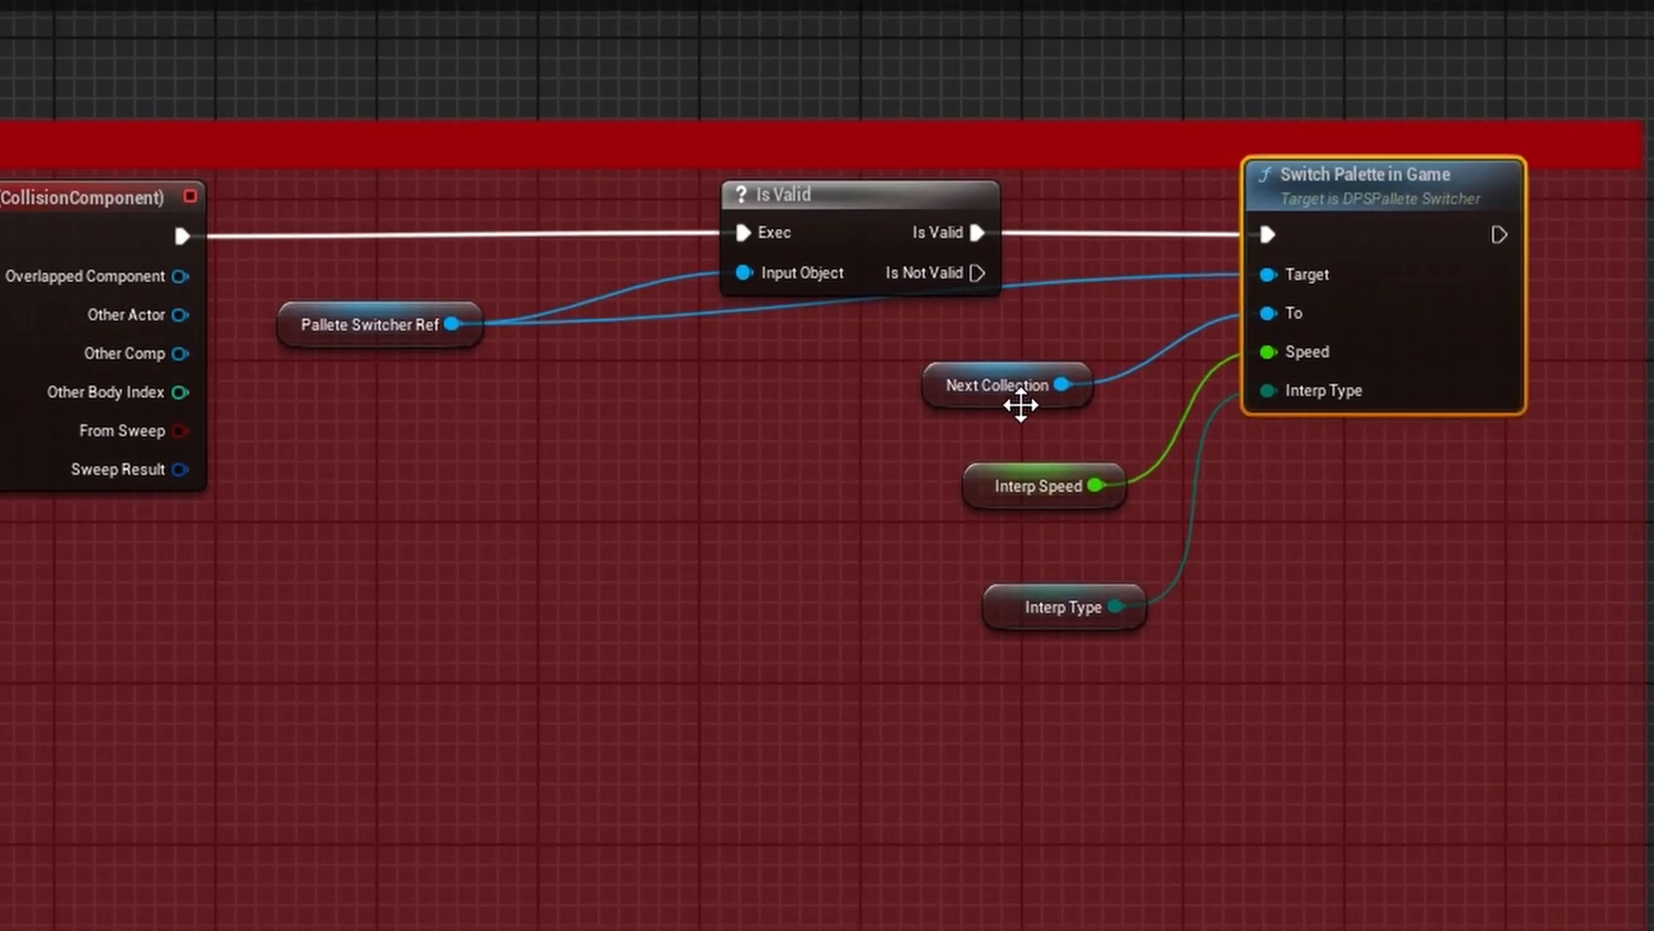
Step: Search "getsc" off the Switch Started event's To Palette pin in BP_PaletteSwitcher's graph
{"action": "left_click", "coordinate": [1038, 486]}
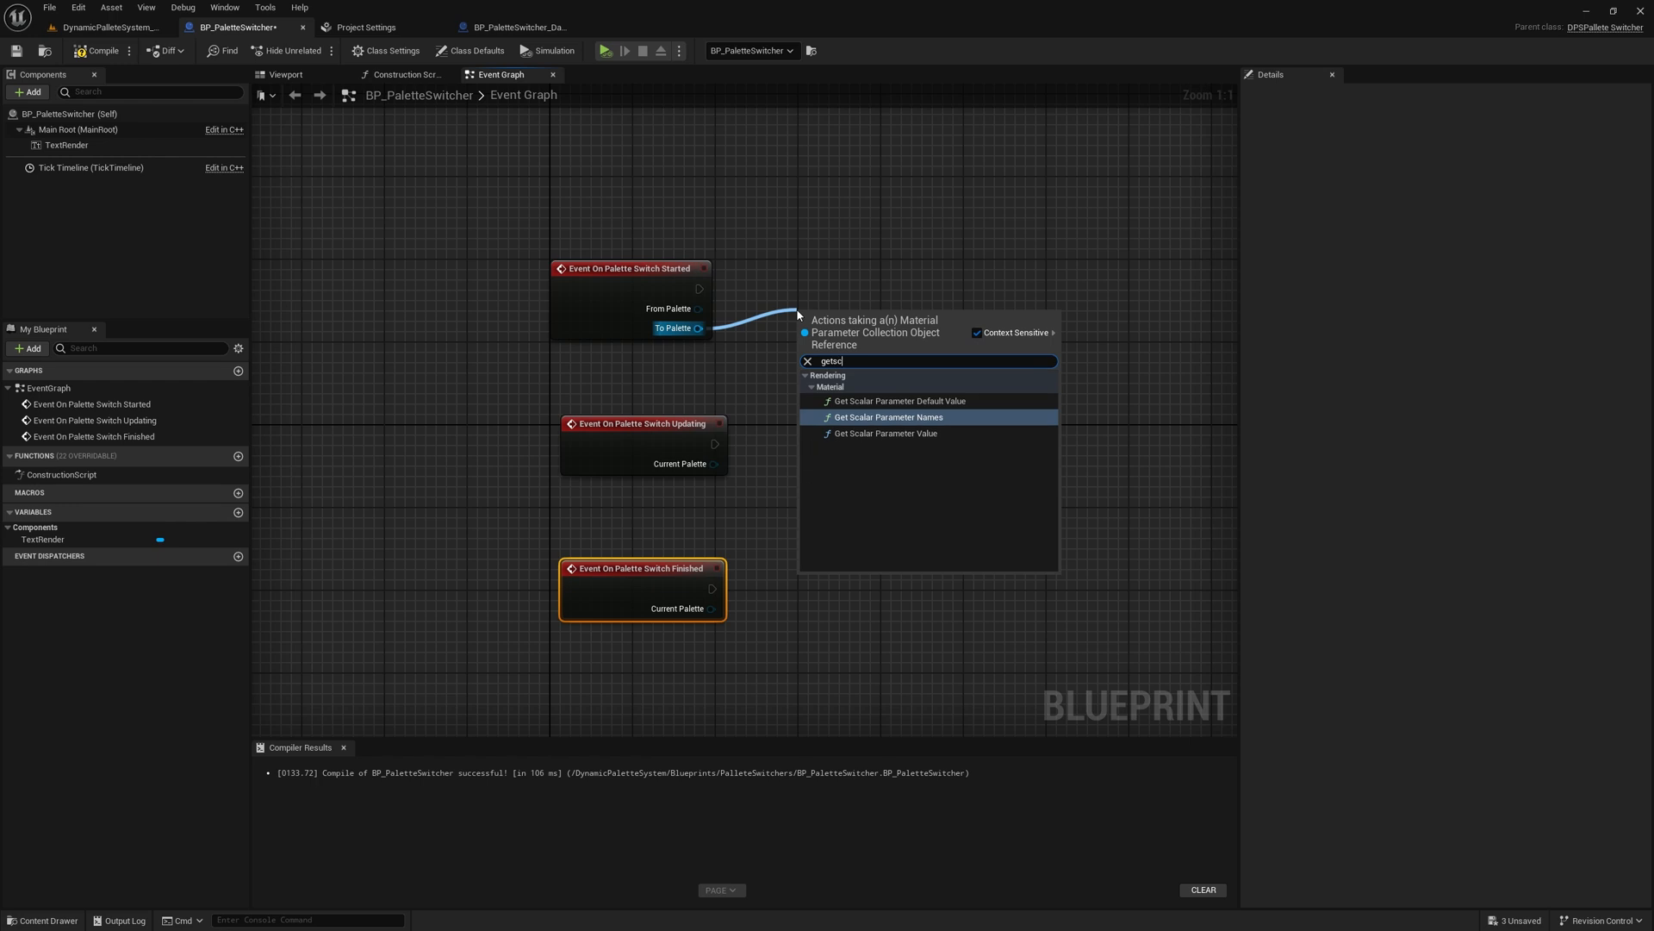
Step: Feed Get Scalar Parameter Value with a new Name variable 'YourSca...' and compile
{"action": "left_click", "coordinate": [890, 433]}
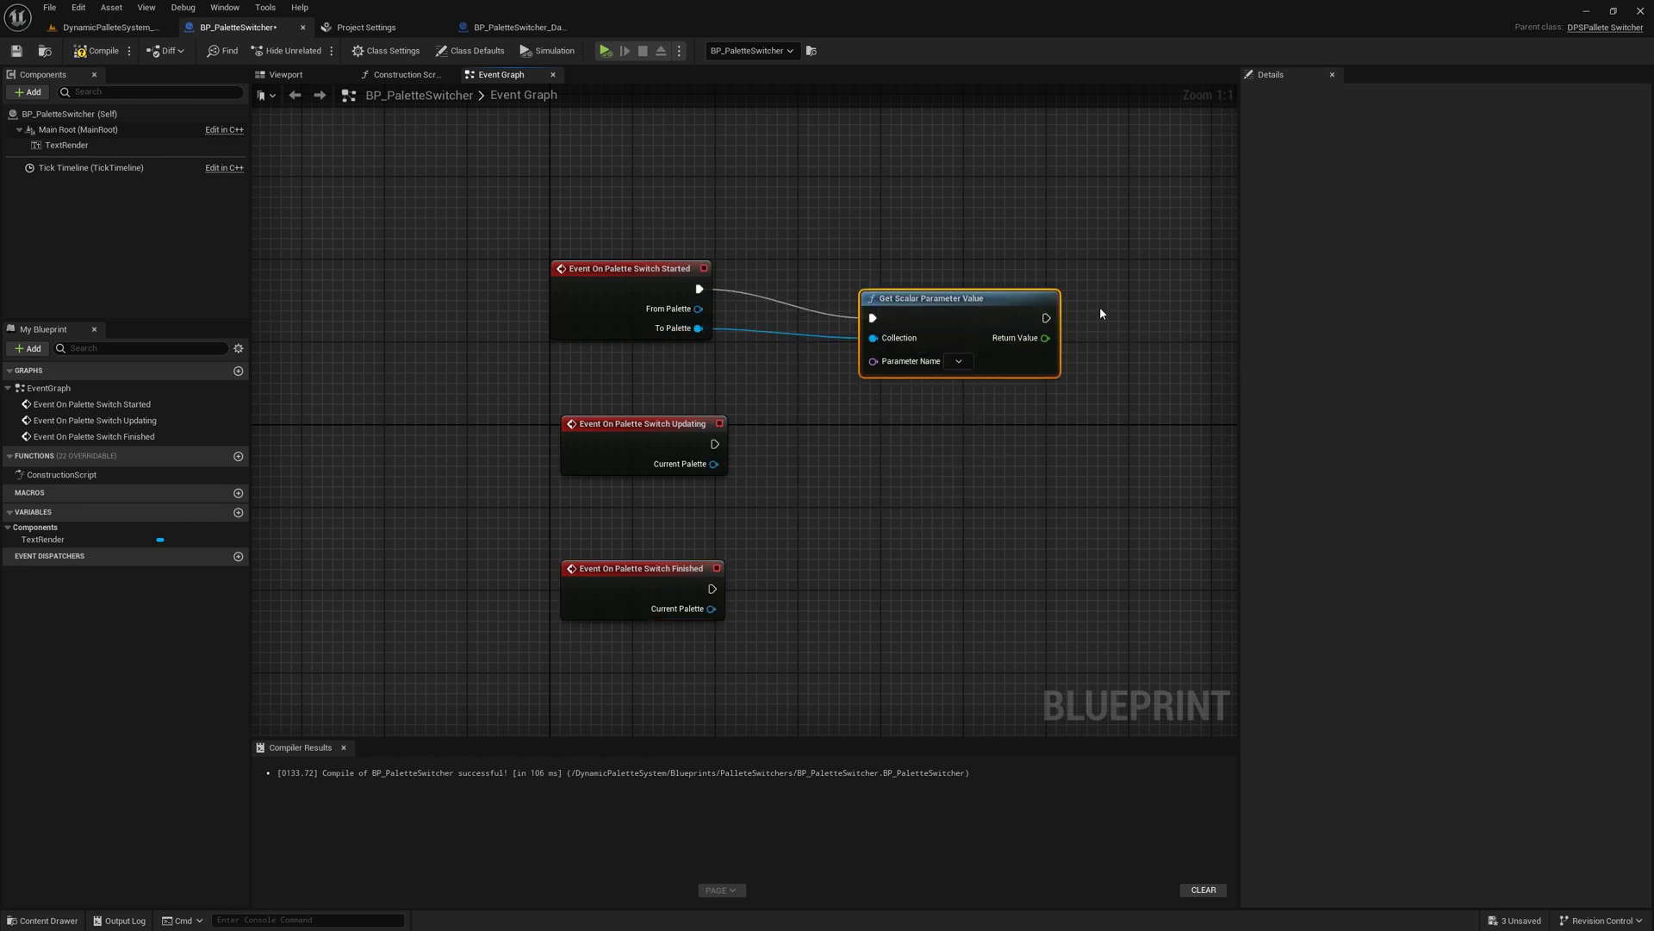
{"action": "left_click", "coordinate": [238, 512]}
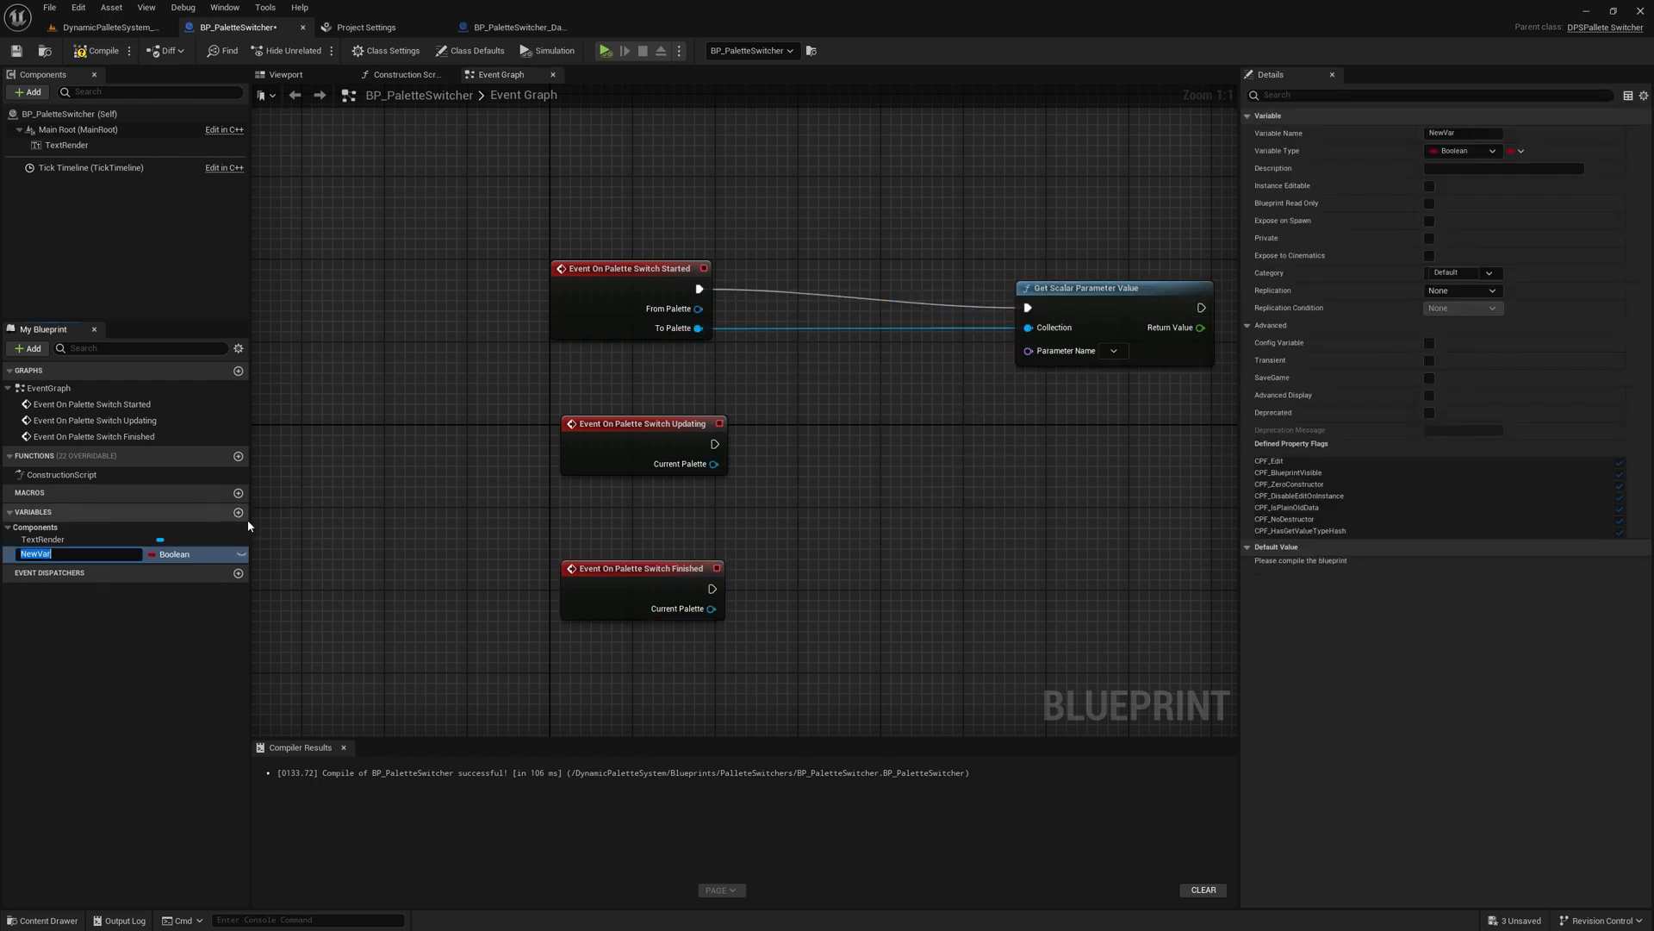
{"action": "left_click", "coordinate": [195, 553]}
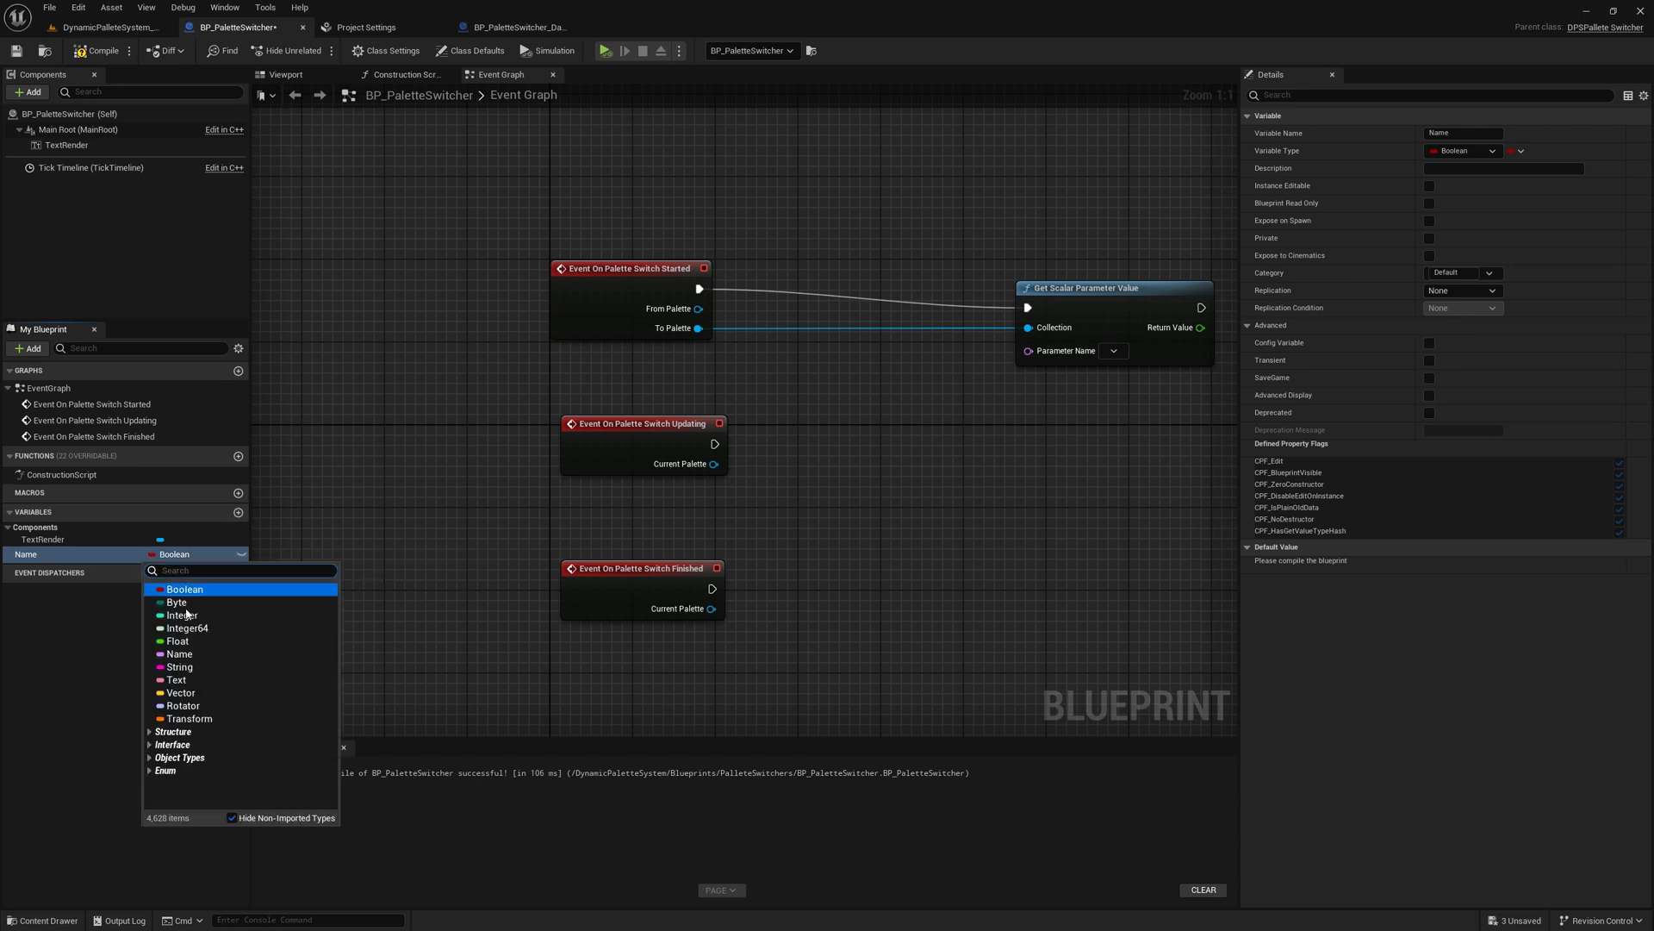
{"action": "left_click", "coordinate": [179, 653]}
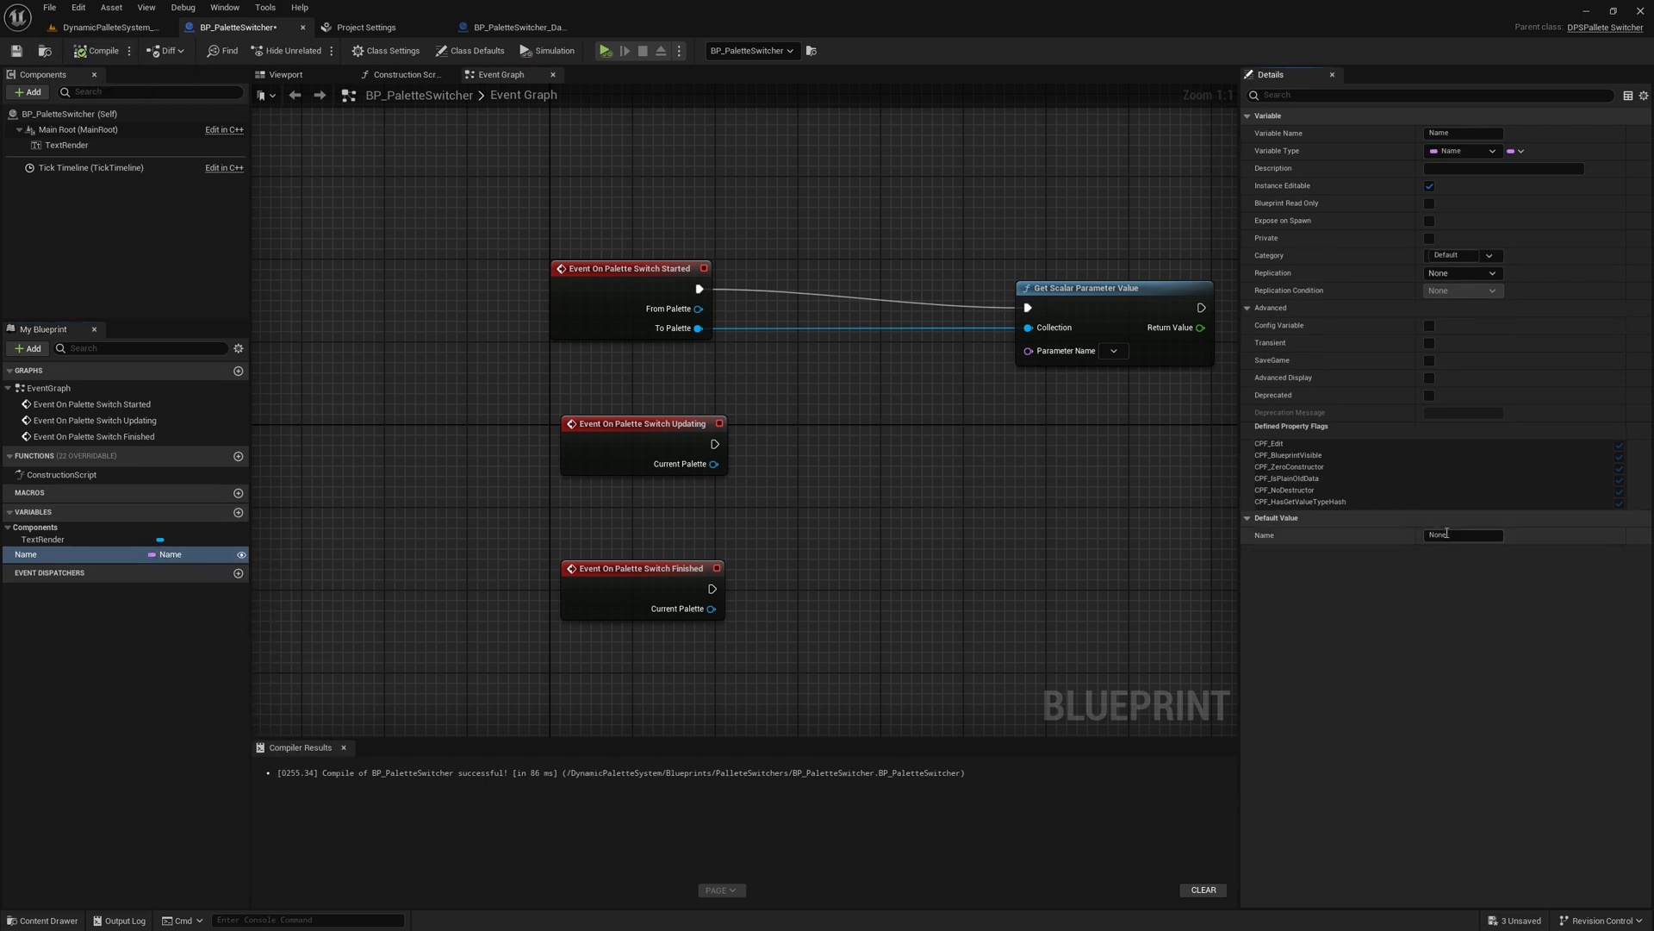
{"action": "type", "text": "YourSca"}
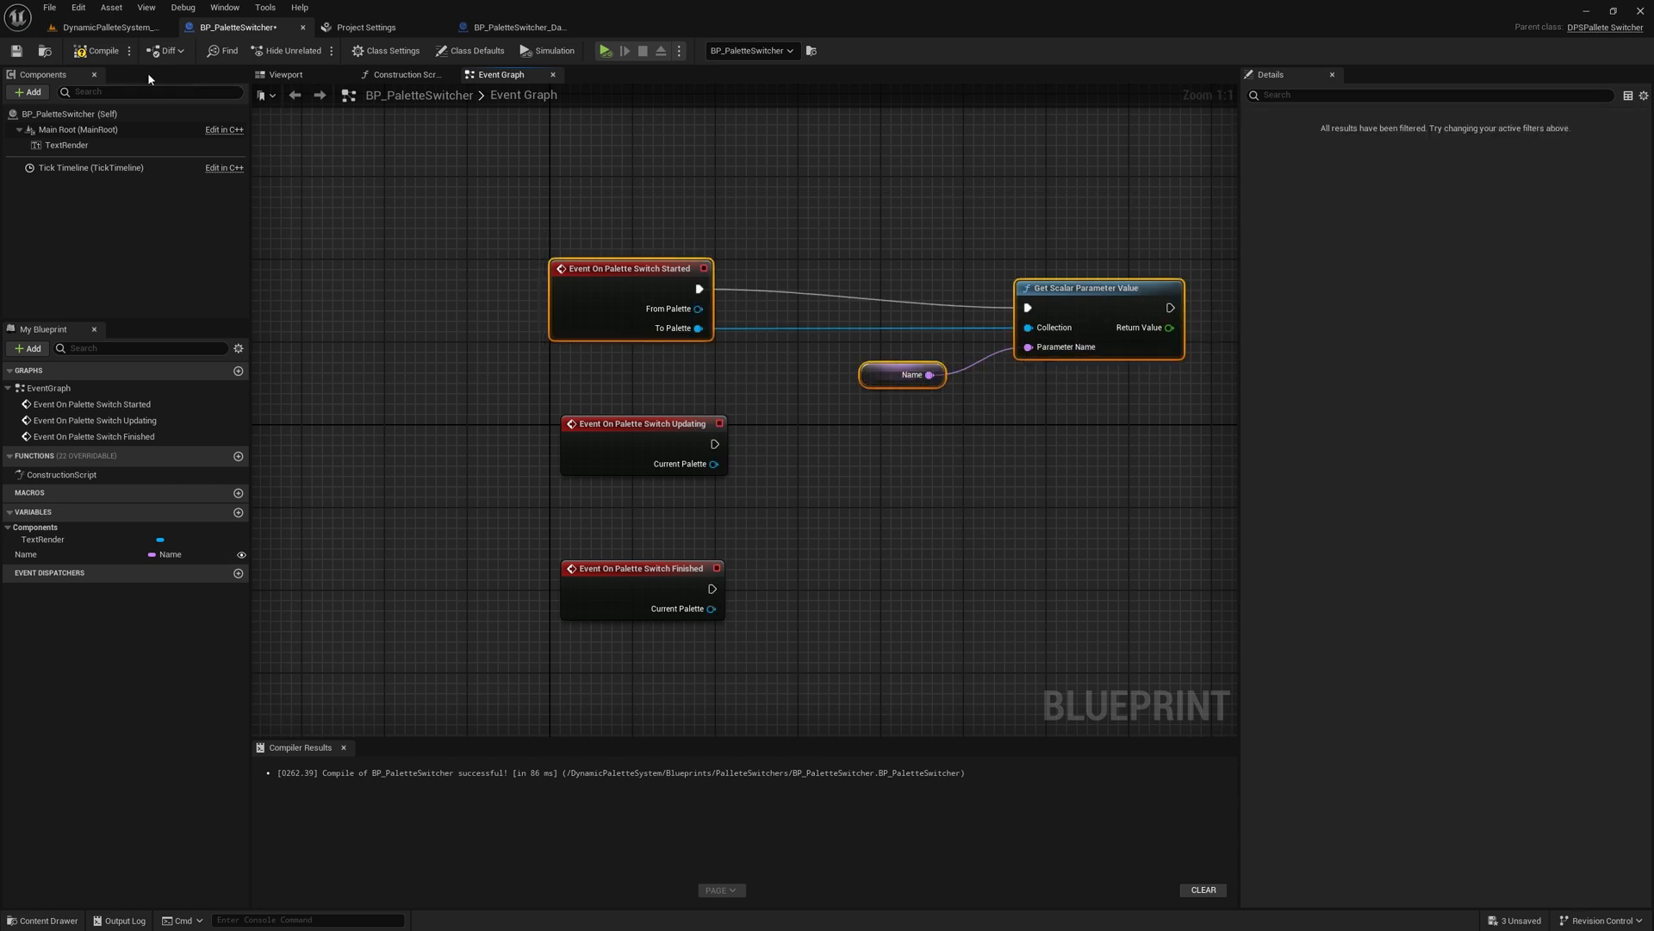
{"action": "left_click", "coordinate": [605, 50]}
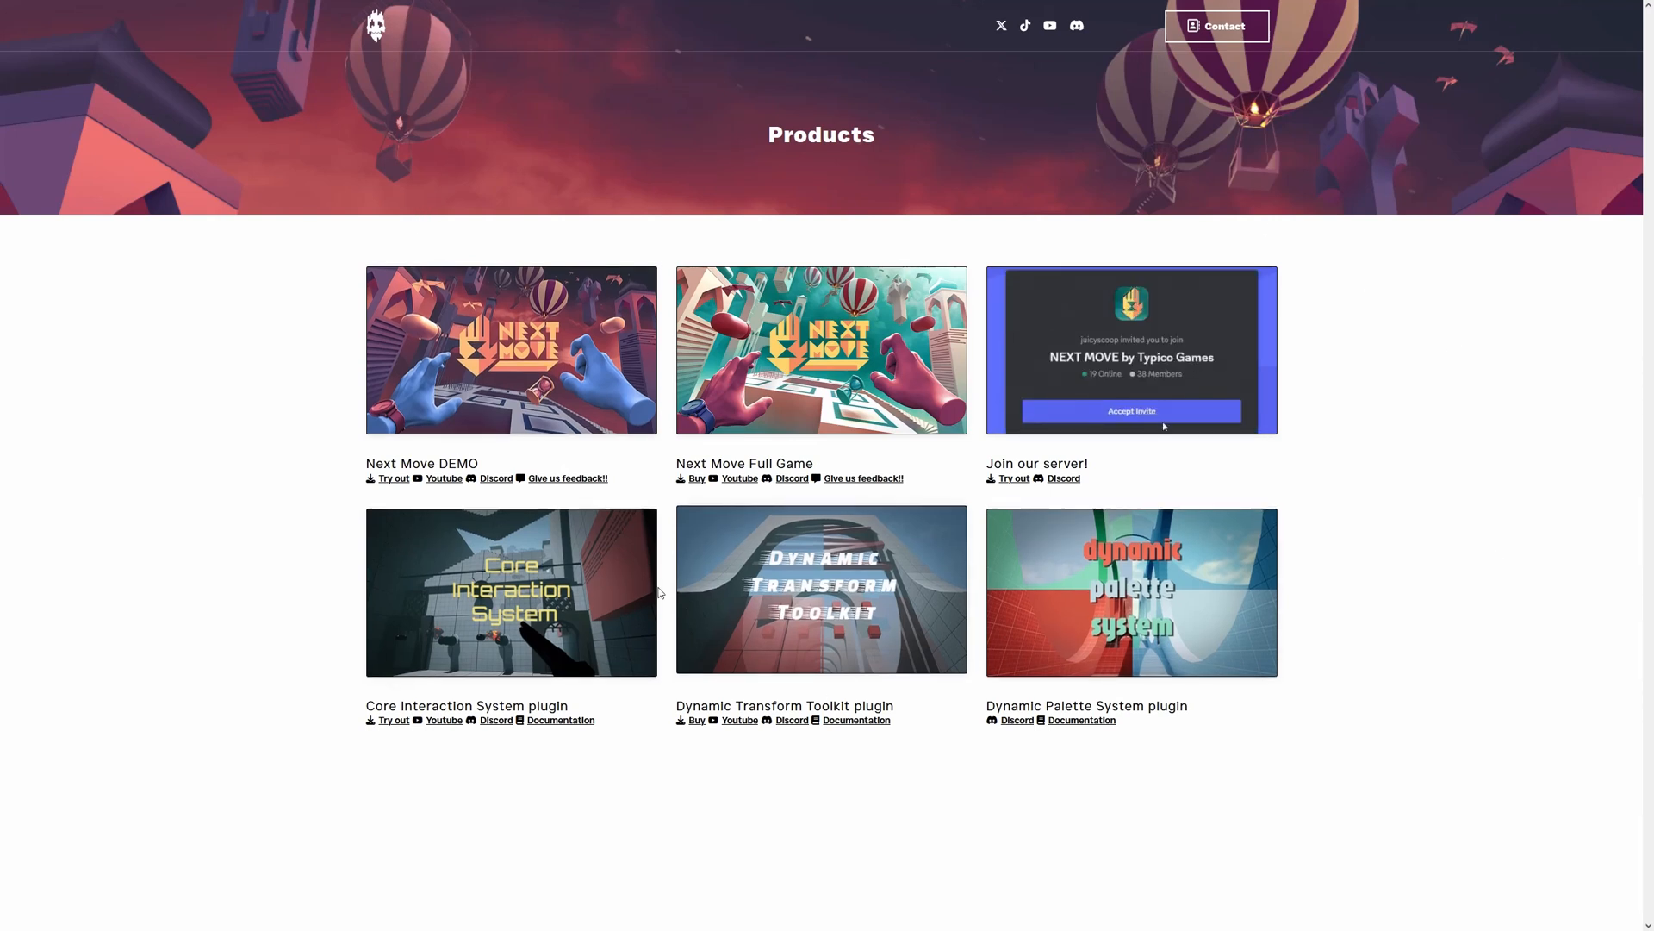
Step: Accept the Discord invite and browse the Typico Games YouTube channel
{"action": "left_click", "coordinate": [1130, 411]}
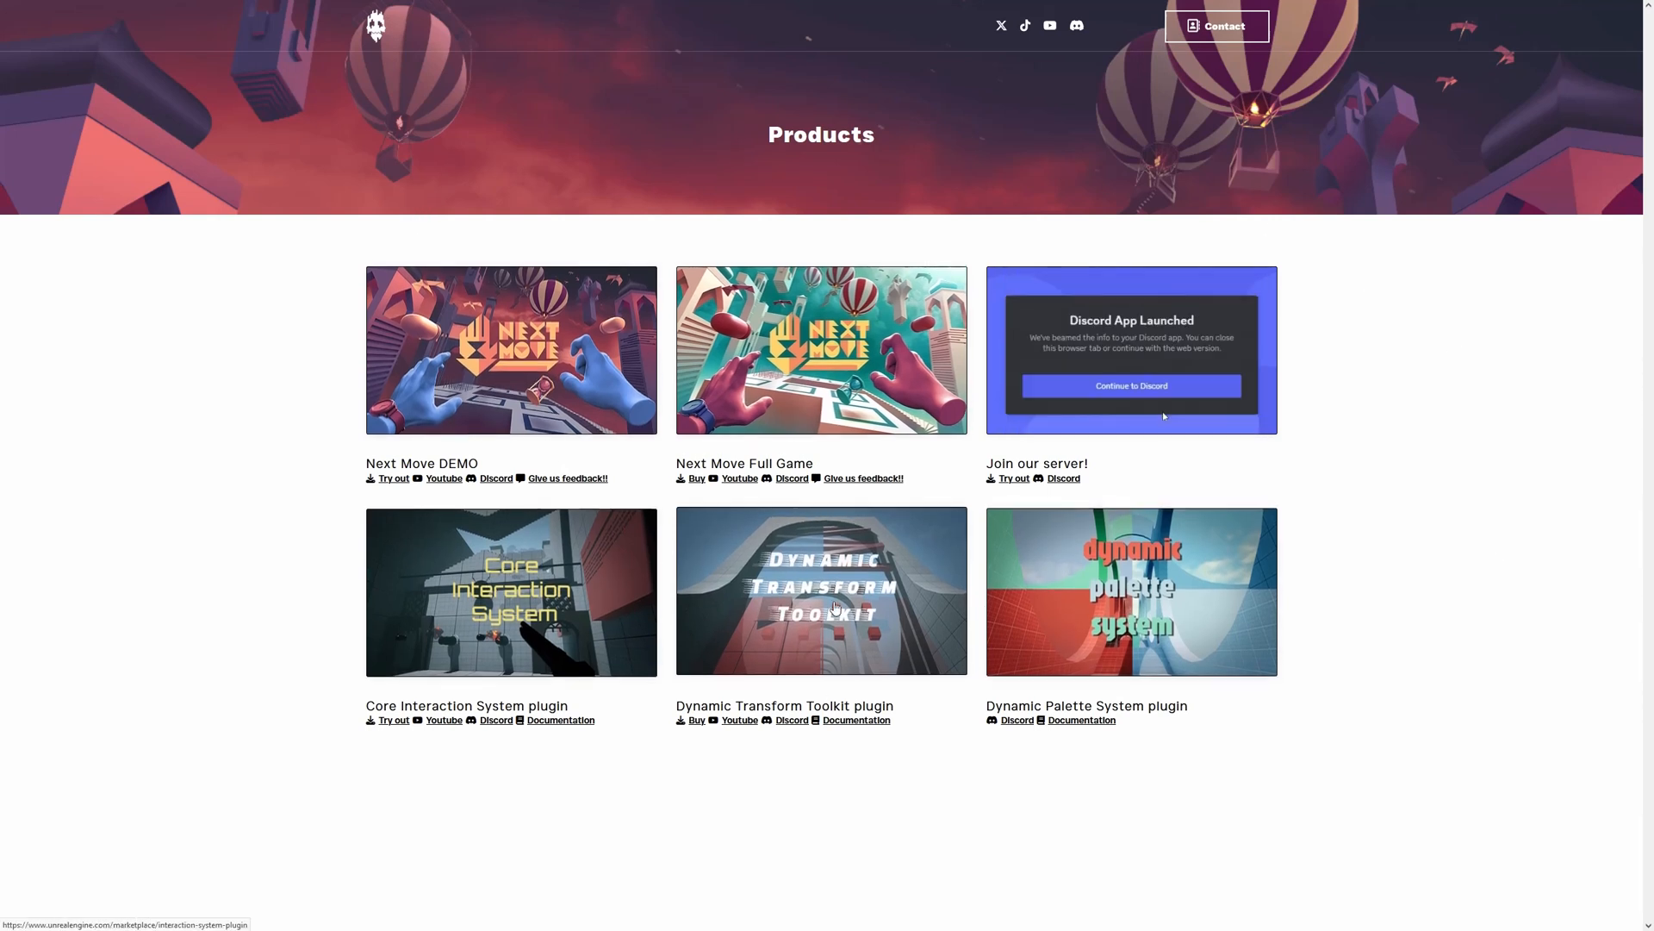
{"action": "left_click", "coordinate": [443, 477]}
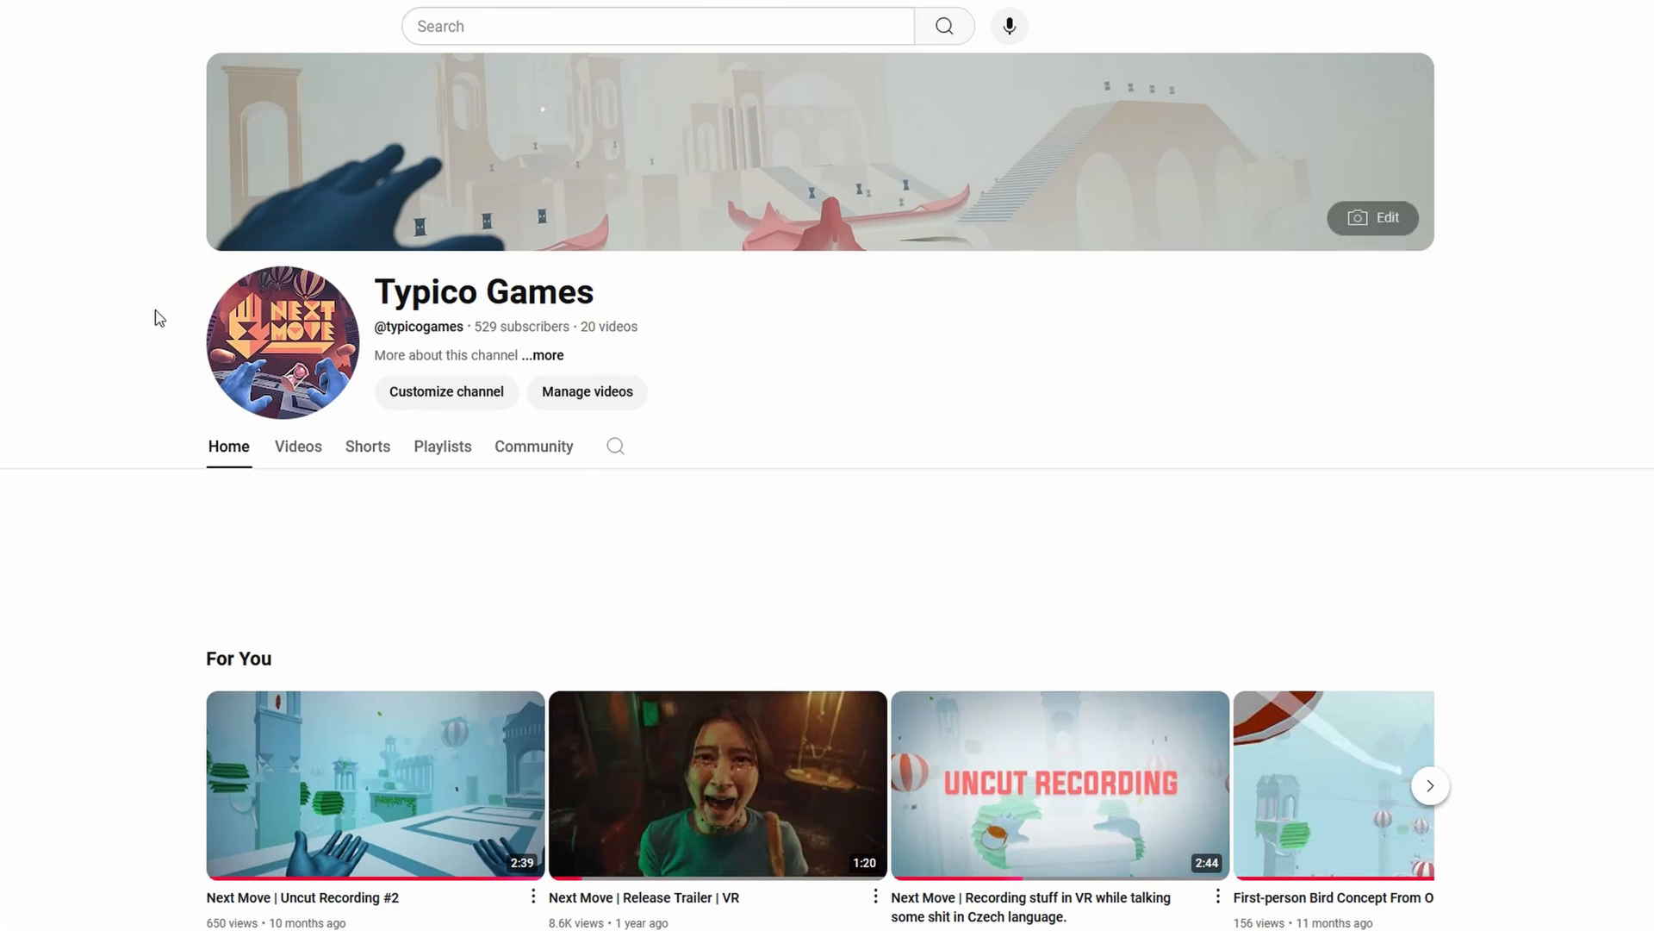
{"action": "scroll", "scroll_direction": "down", "scroll_amount": 3}
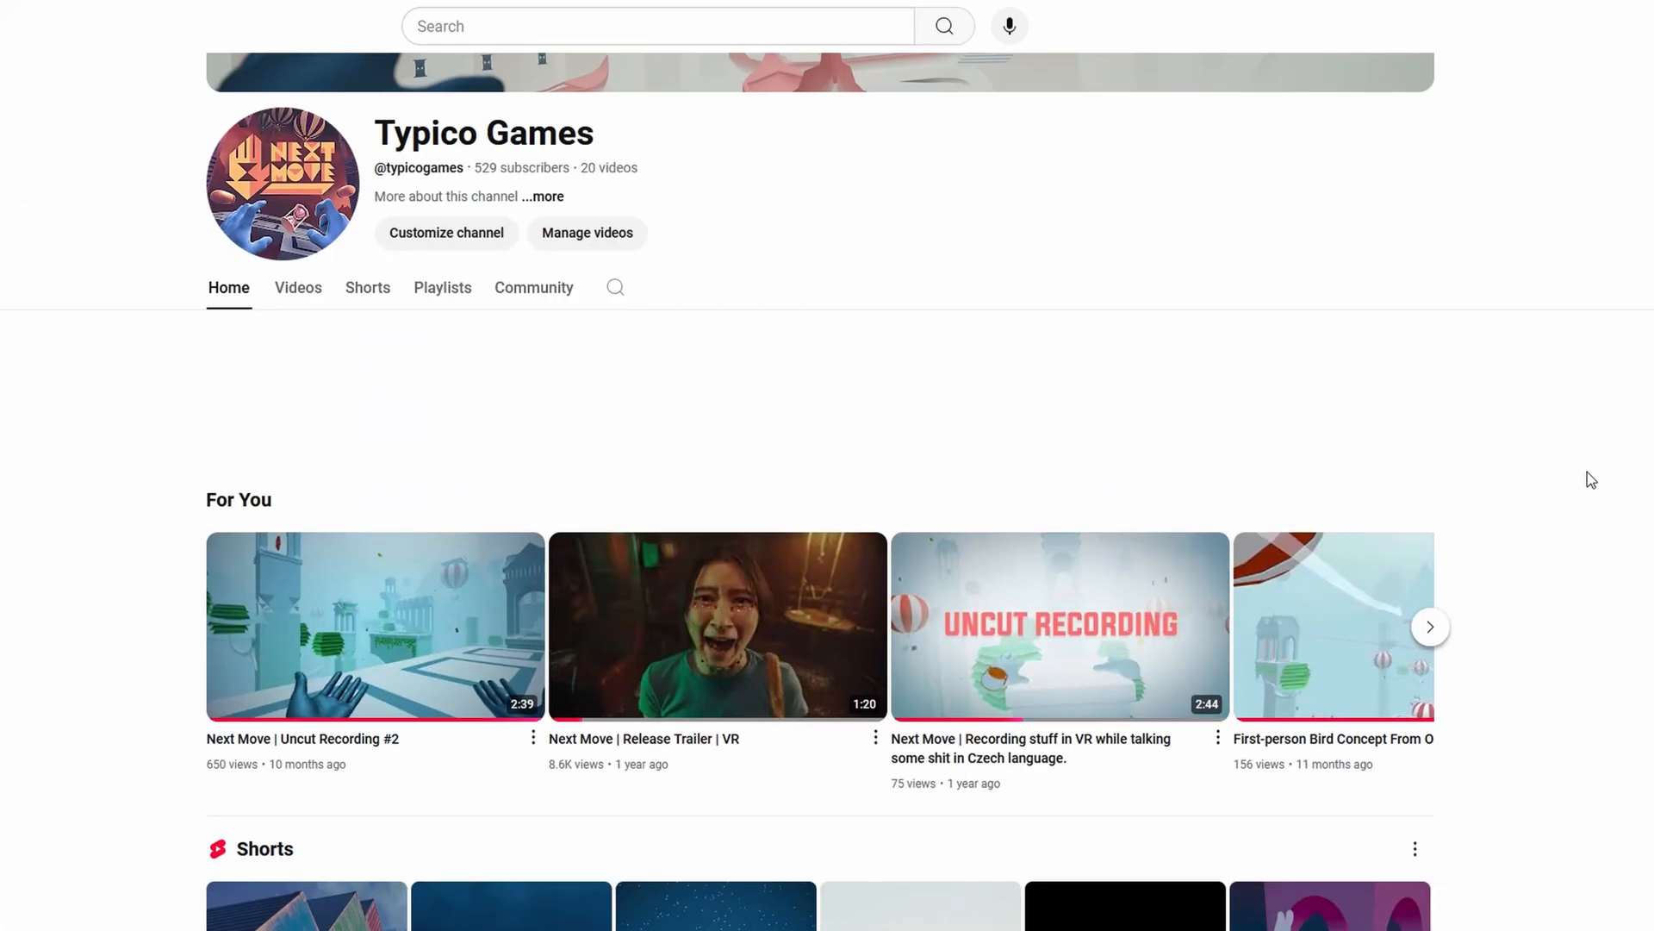